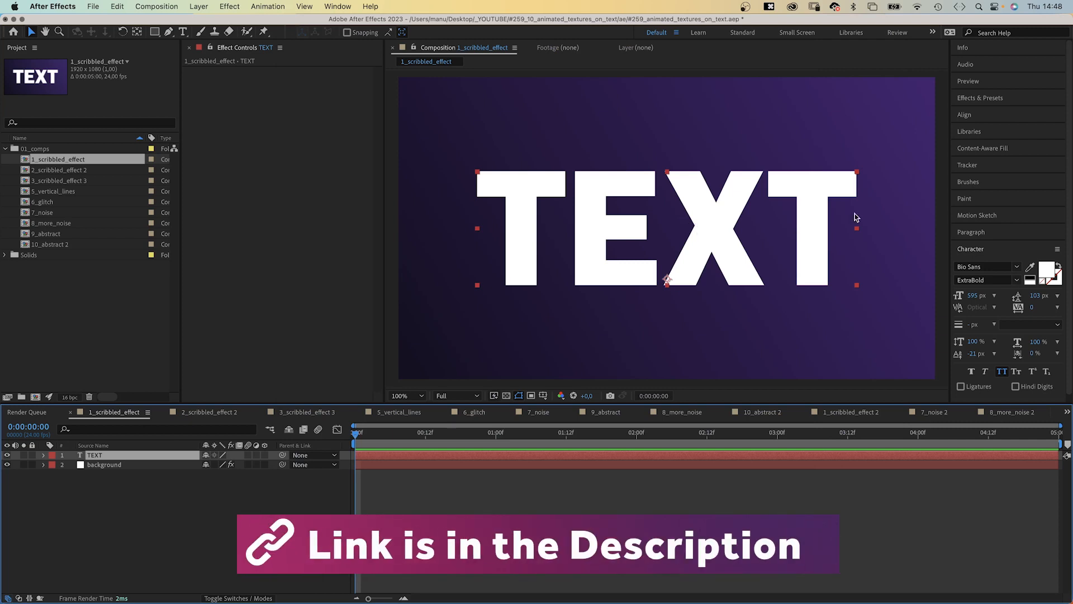
Search the effects library for 'turbulent' to list Turbulent Displace and Turbulent Noise
click(980, 98)
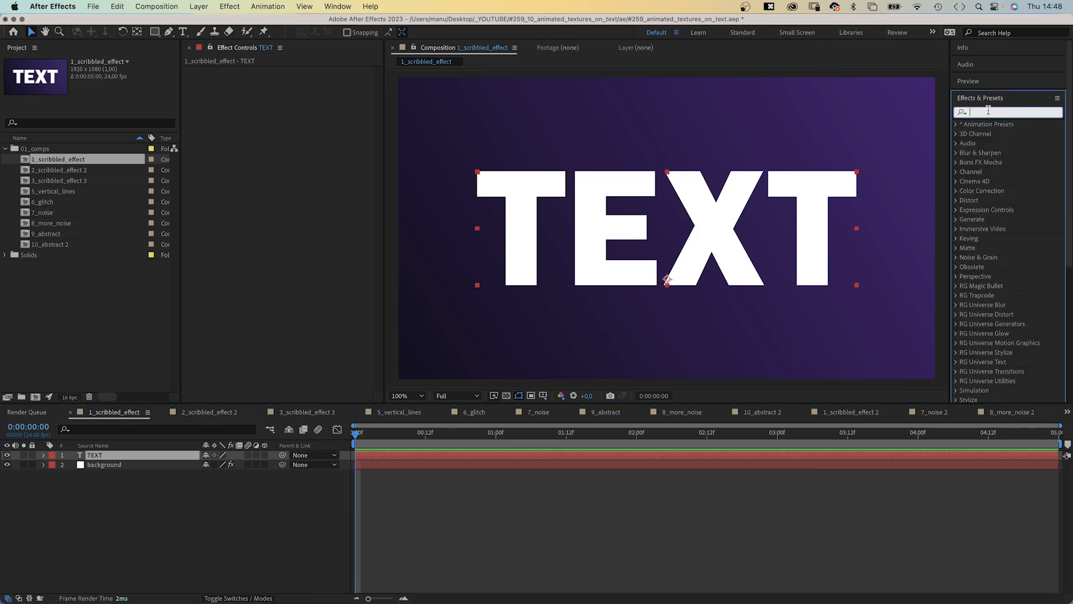
text(turbulent)
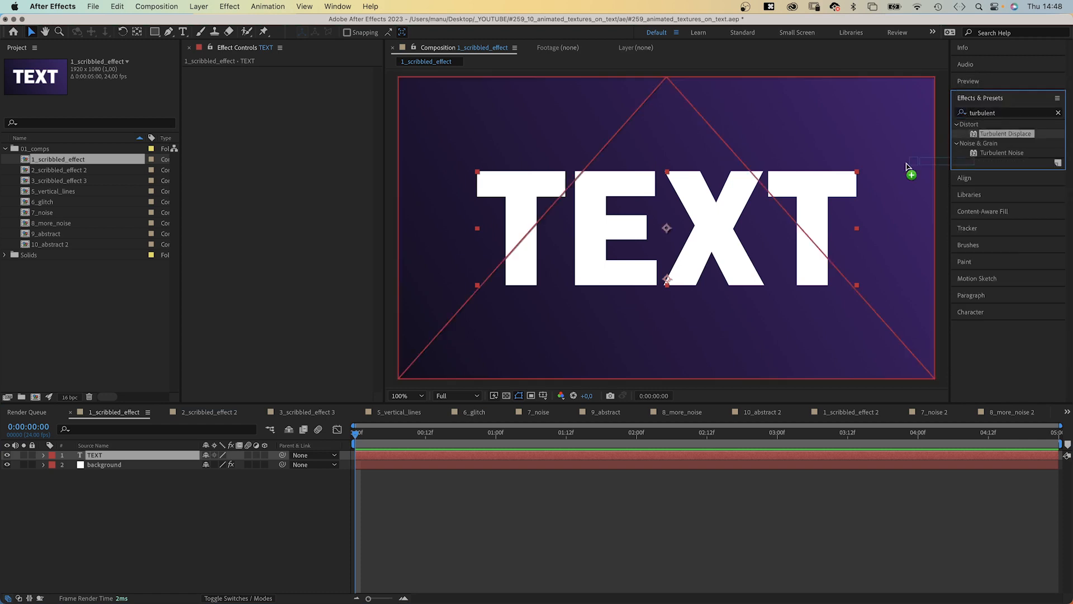
Apply Turbulent Displace to TEXT with amount 5, size 10 and complexity 10
double_click(1006, 134)
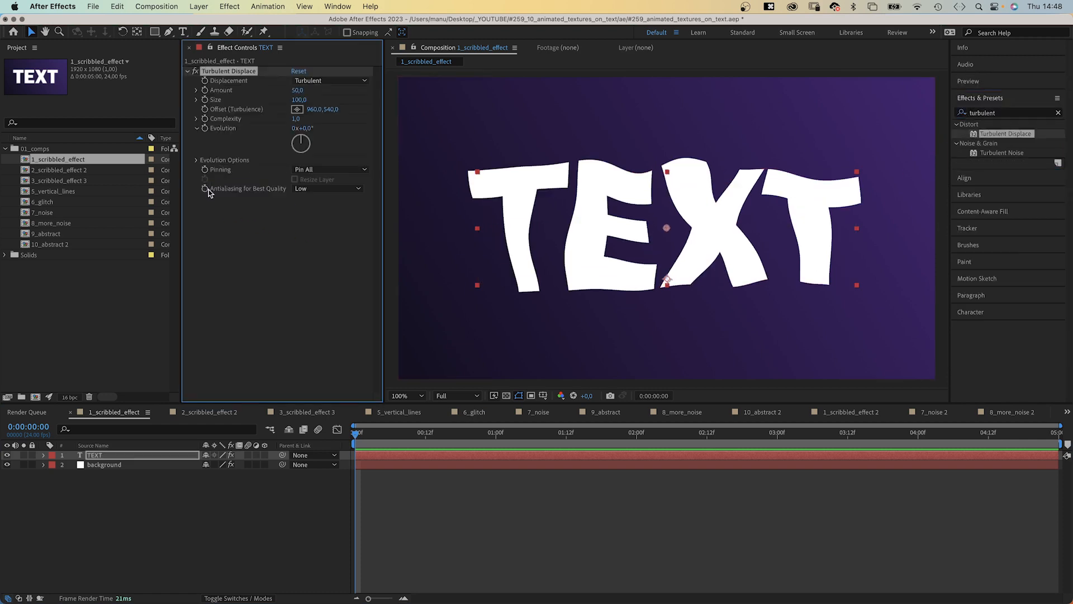
click(297, 89)
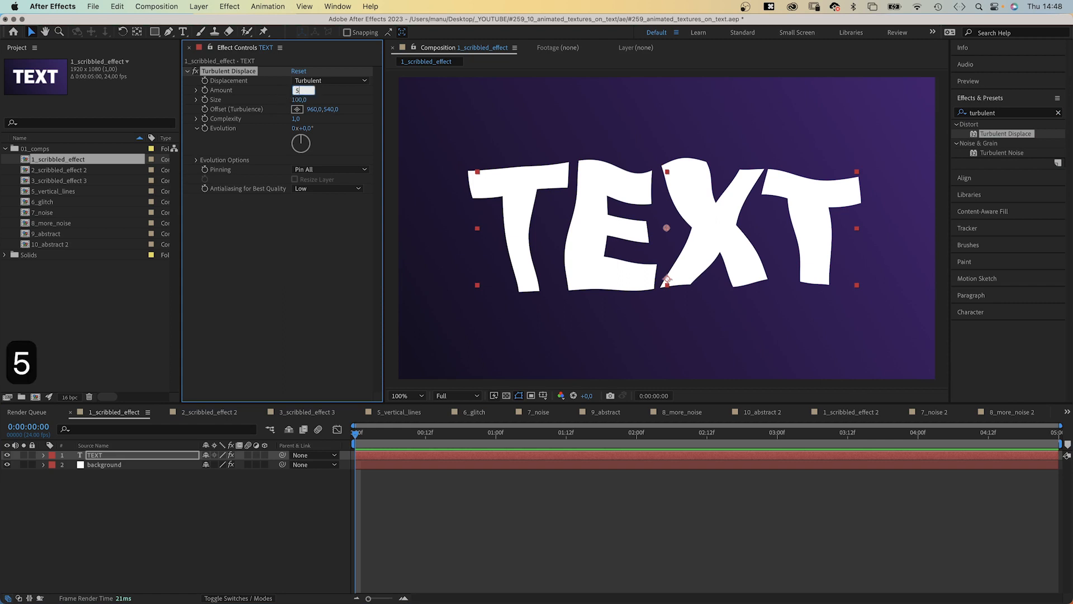
text(10)
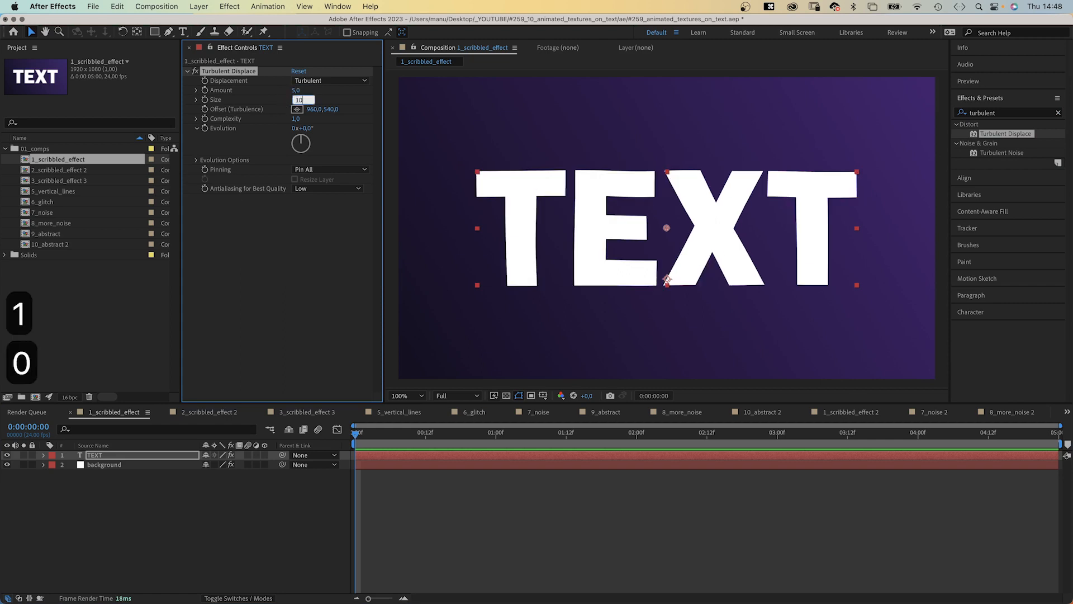
click(302, 119)
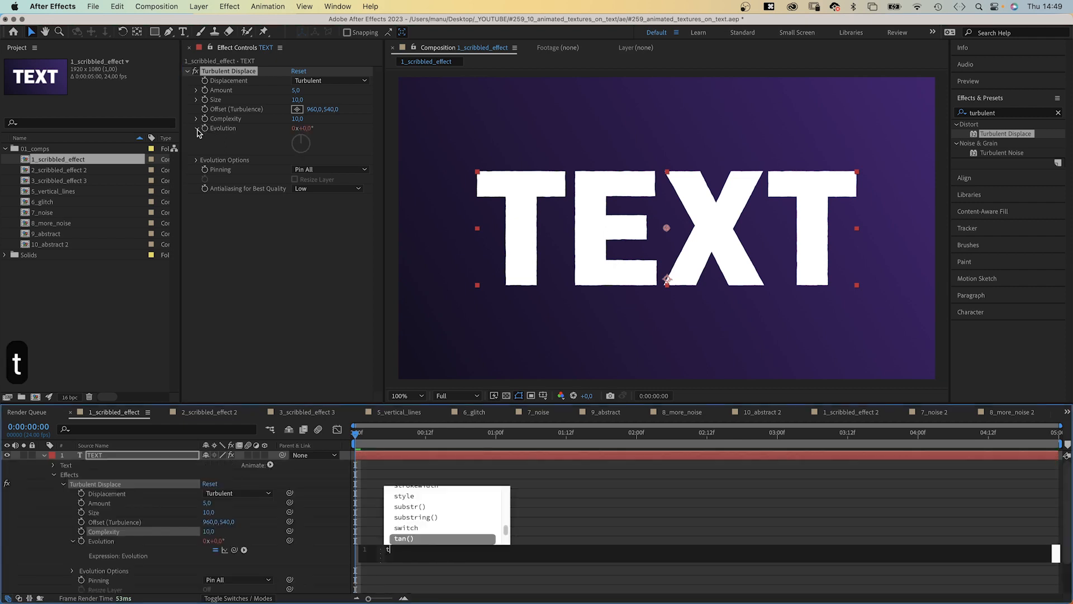
Drive Evolution with a time*10 expression and duplicate the Turbulent Displace effect
text(time*10)
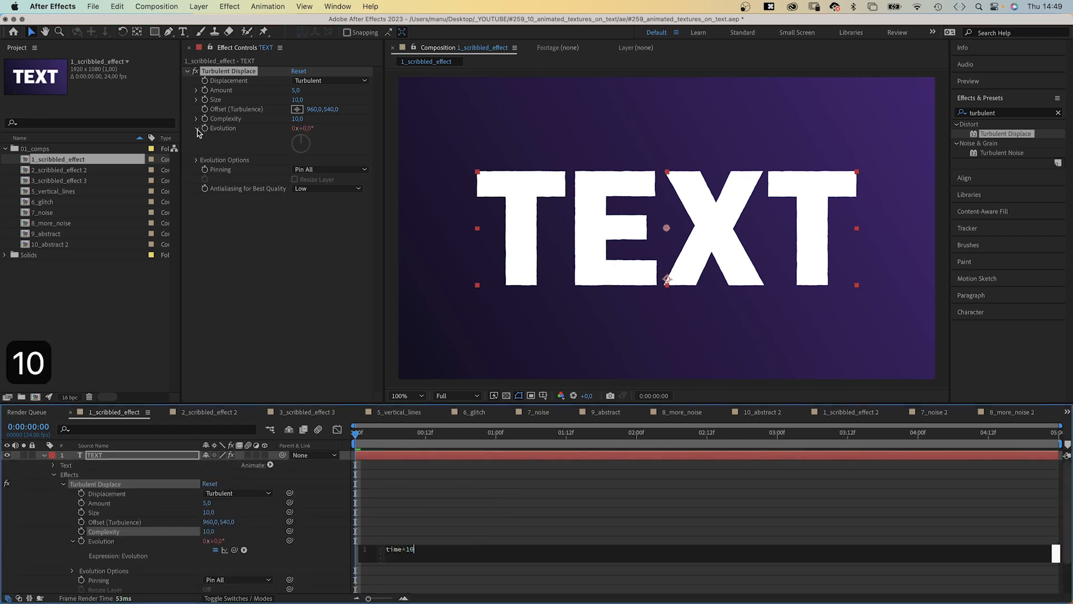
key(cmd+d)
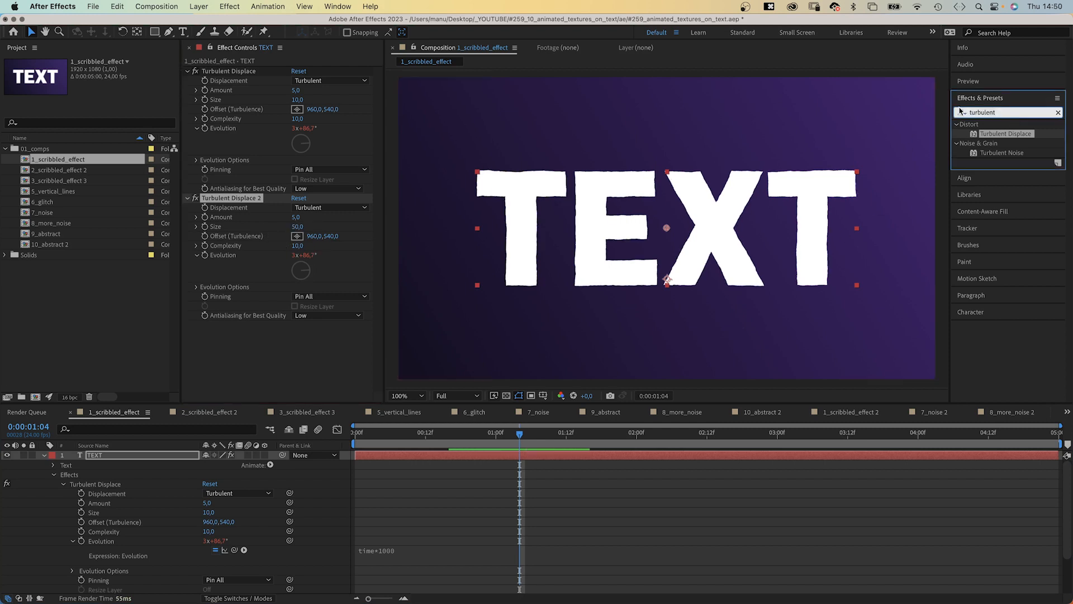
Apply Posterize Time to TEXT so the jitter updates at 4 frames per second
text(posterize)
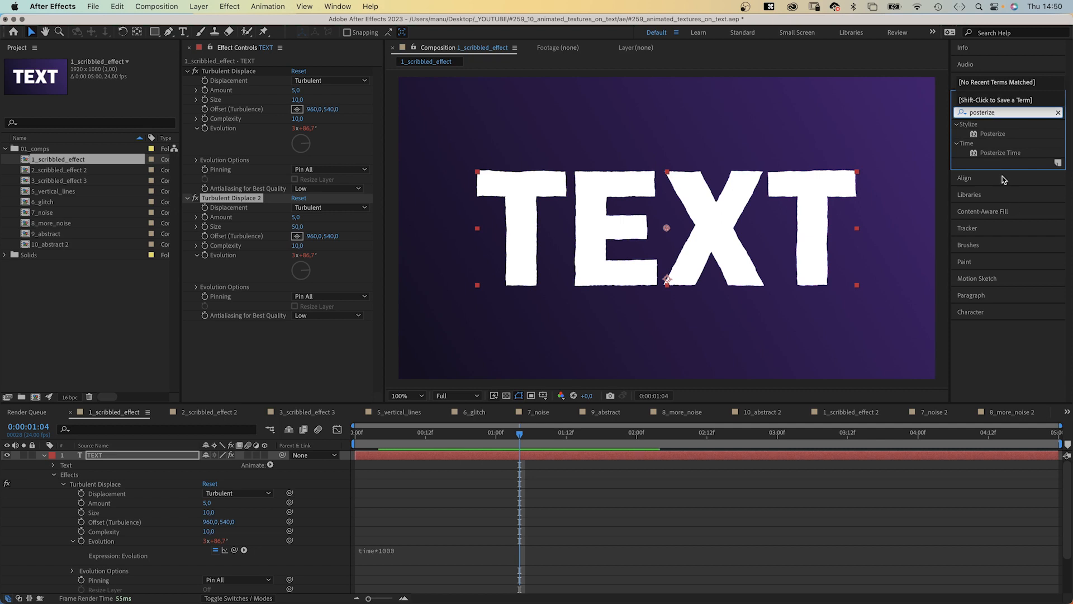
double_click(1000, 152)
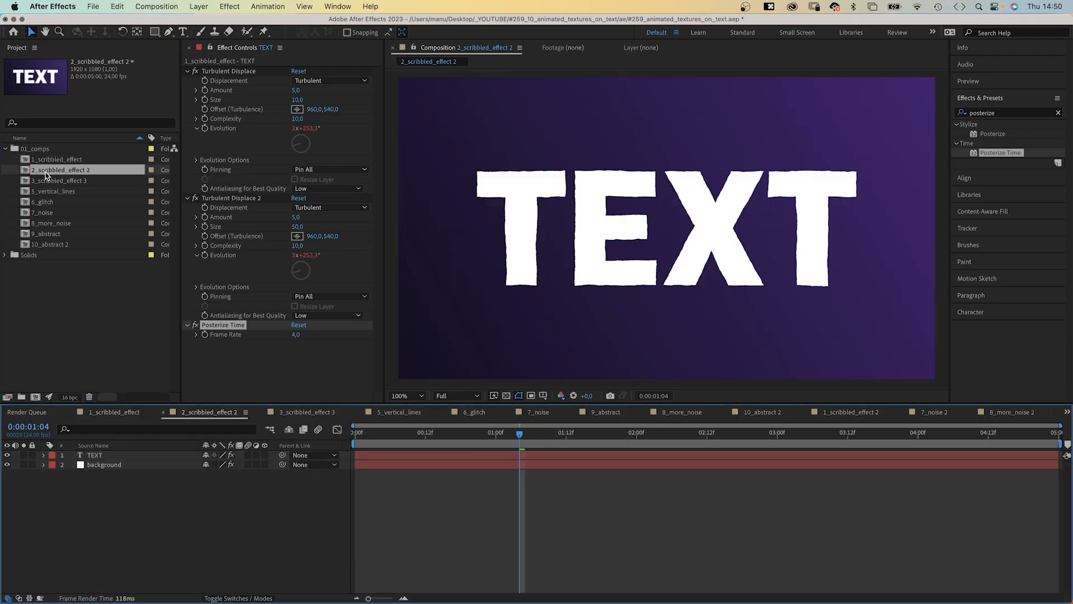
Make the TEXT copy stroke-only with a thin outline and random seed 100
click(94, 455)
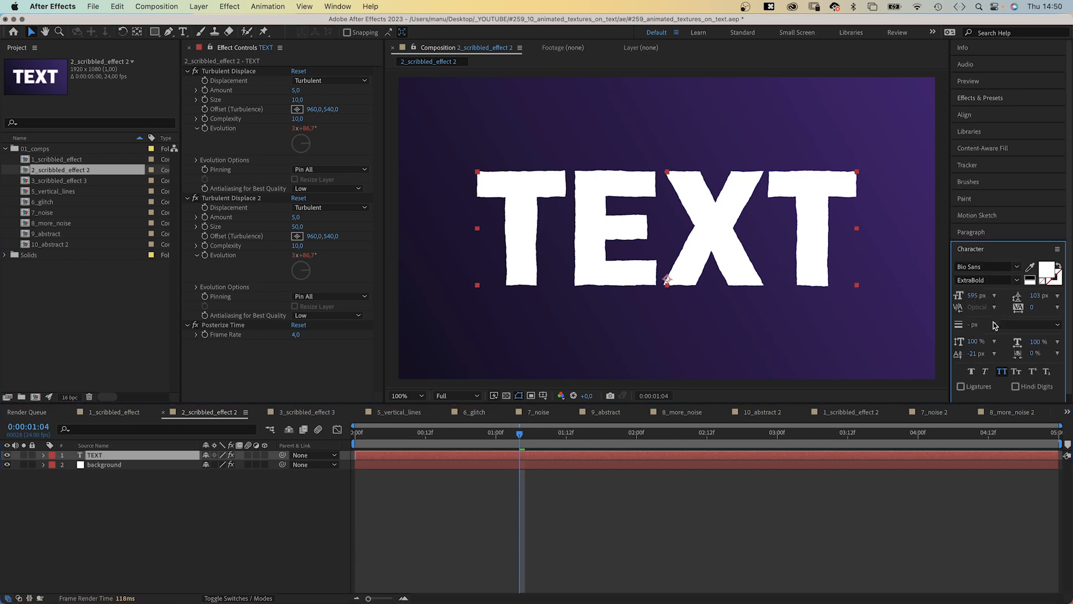
click(1051, 280)
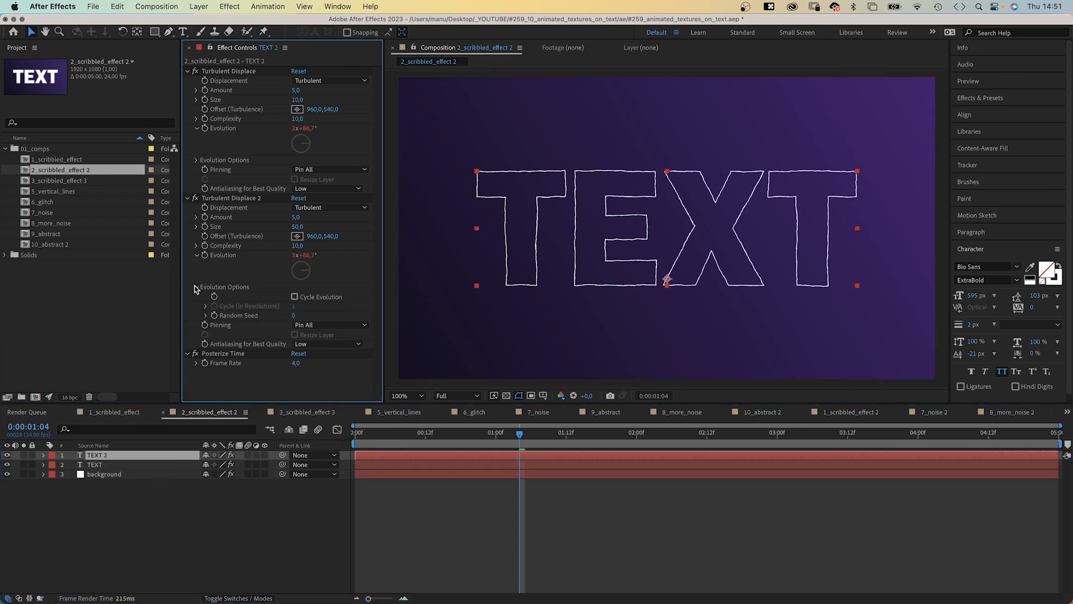
click(303, 315)
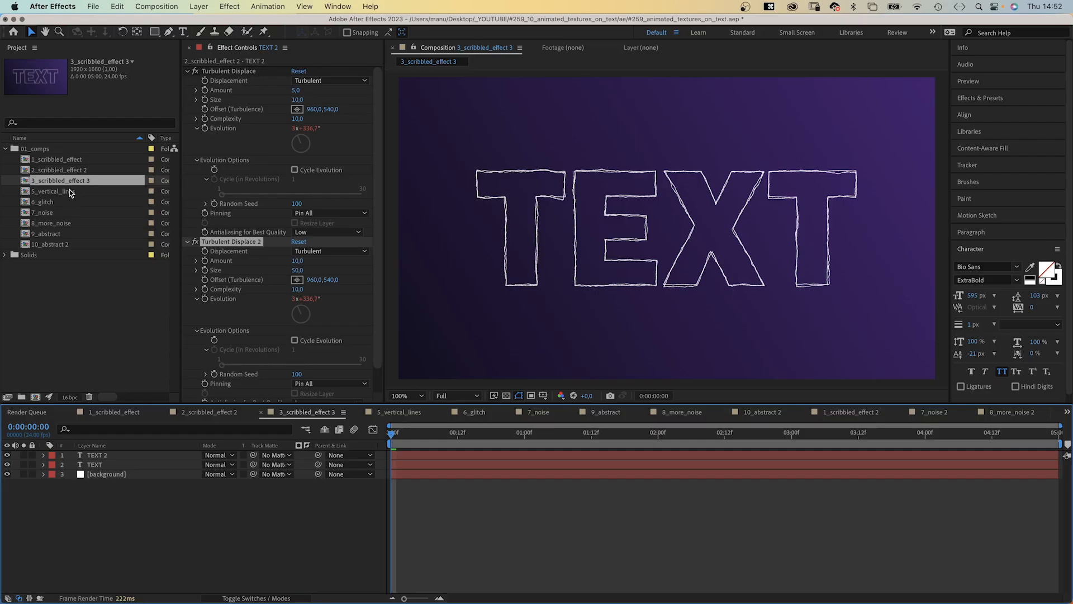
Create a full-frame white solid named 'mask' on top of the layer stack
key(cmd+y)
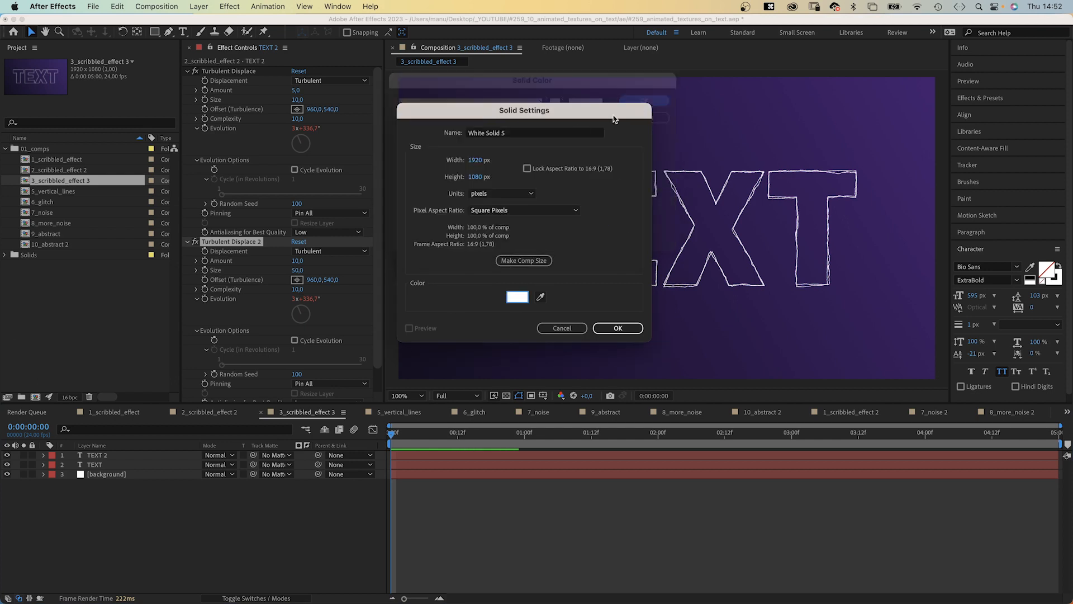
text(mas)
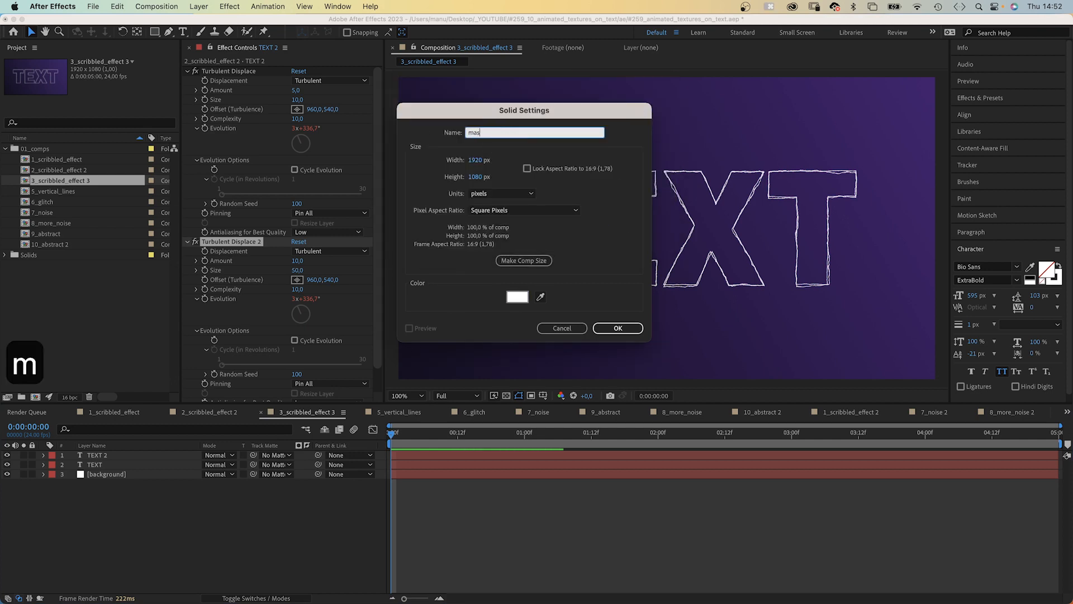
click(617, 328)
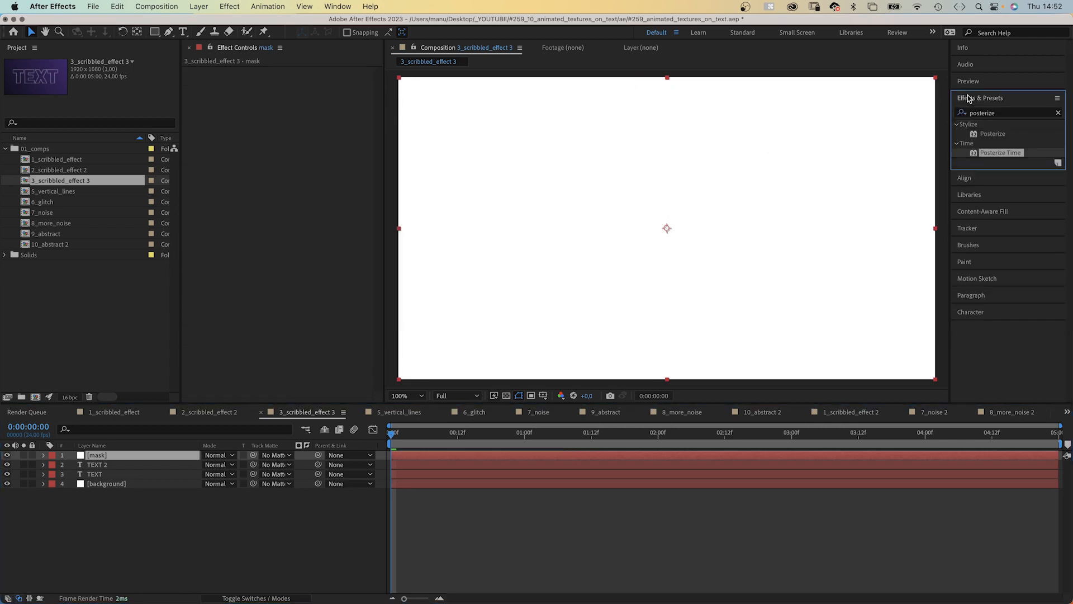
Apply Turbulent Noise to the mask solid with contrast 730
text(turbulent)
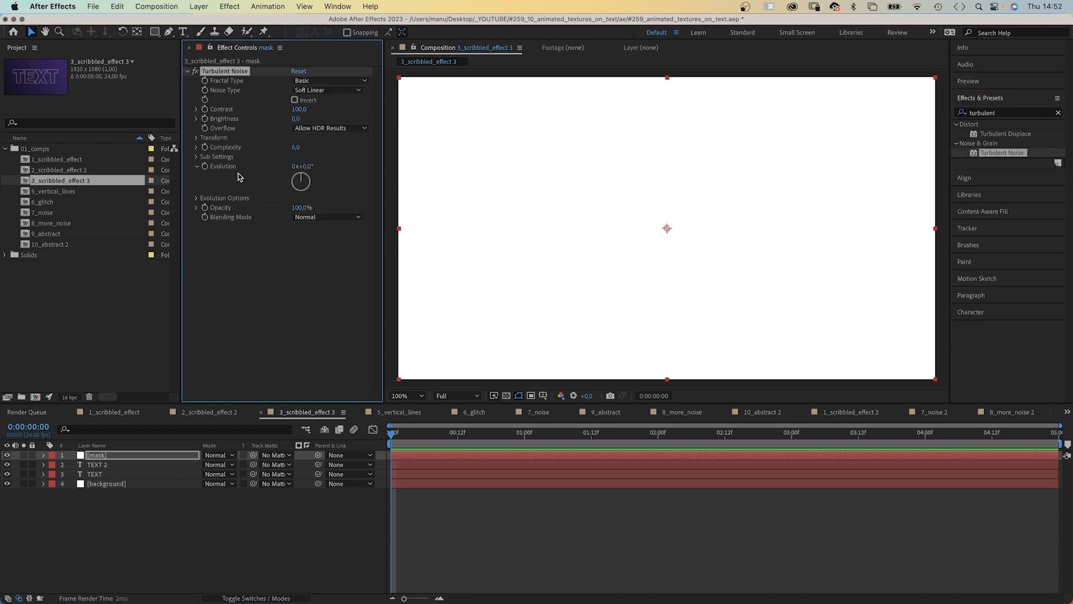
click(300, 109)
text(time*100)
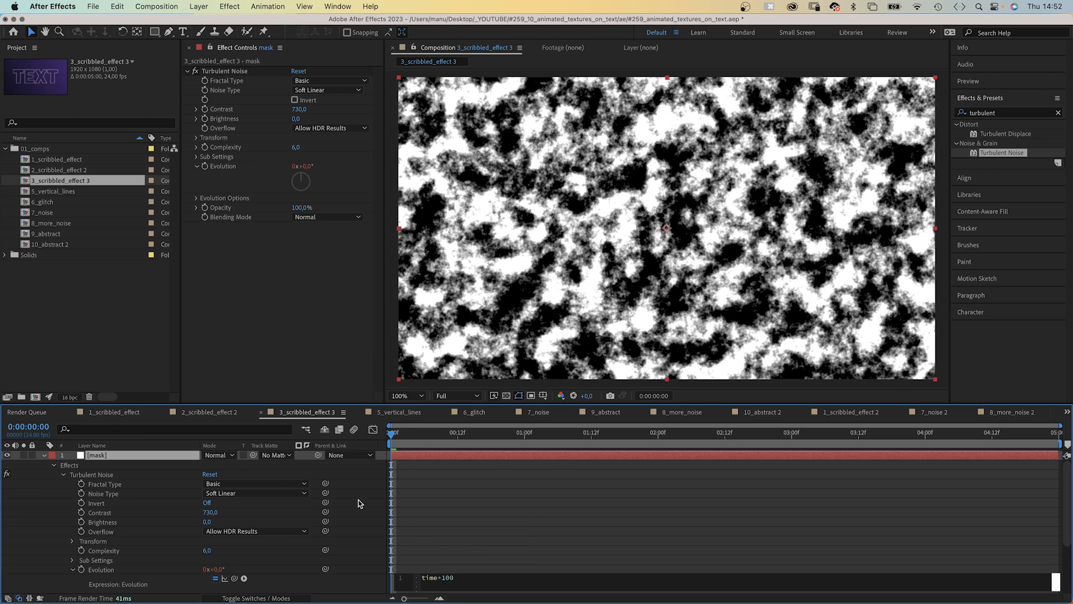
Add Posterize Time to the mask layer with frame rate 4
text(poster)
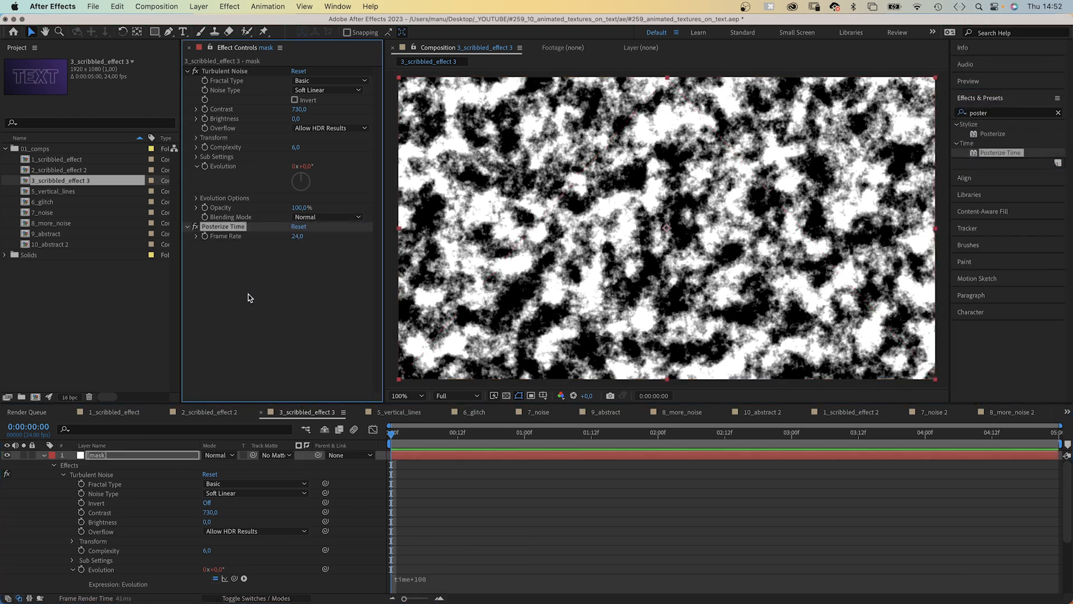
click(297, 236)
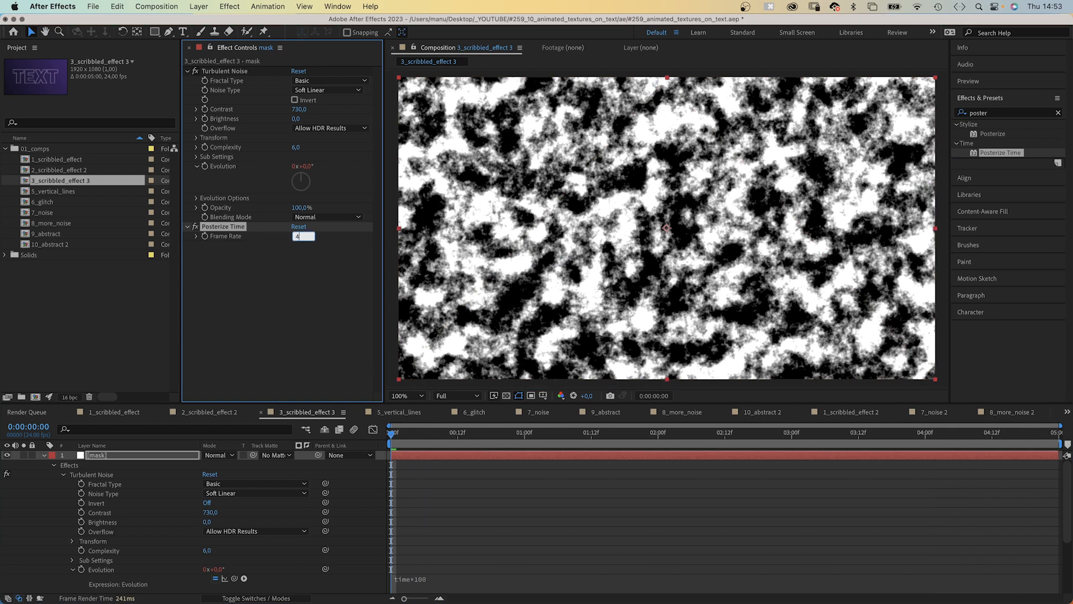